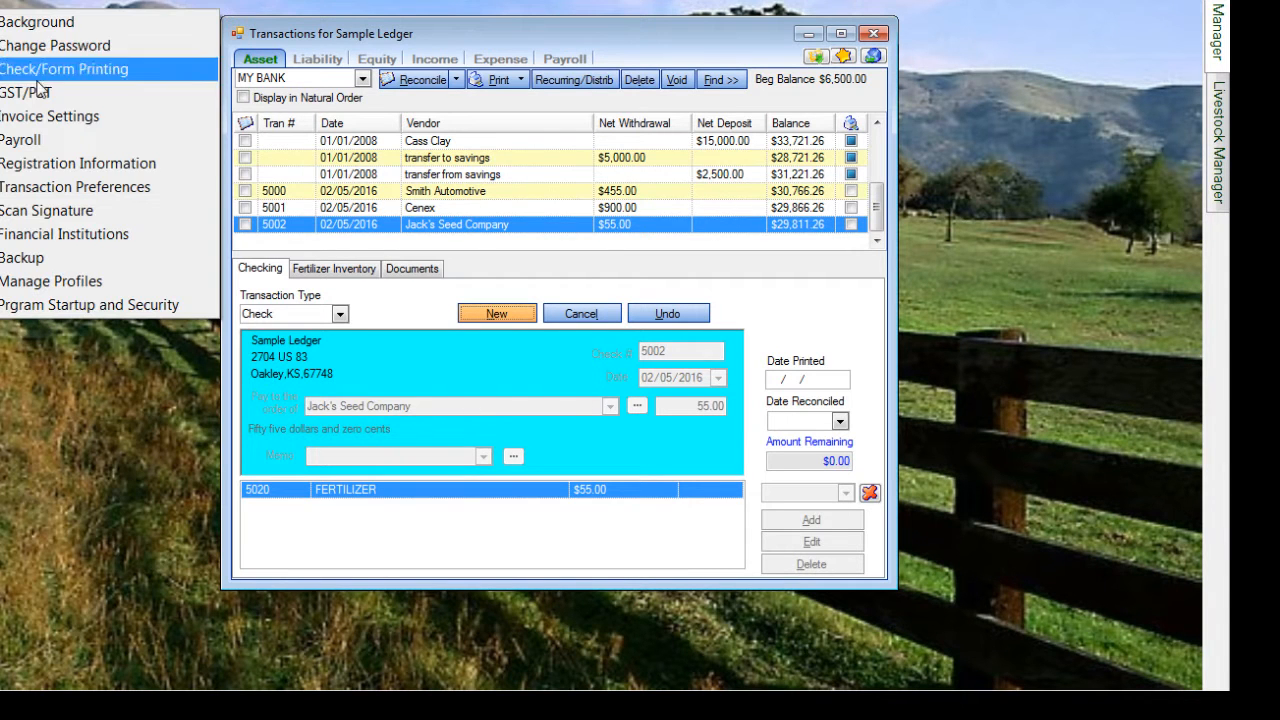
Step: Turn off Auto-Clean Ledgers in Transaction Preferences and save the setting
click(74, 188)
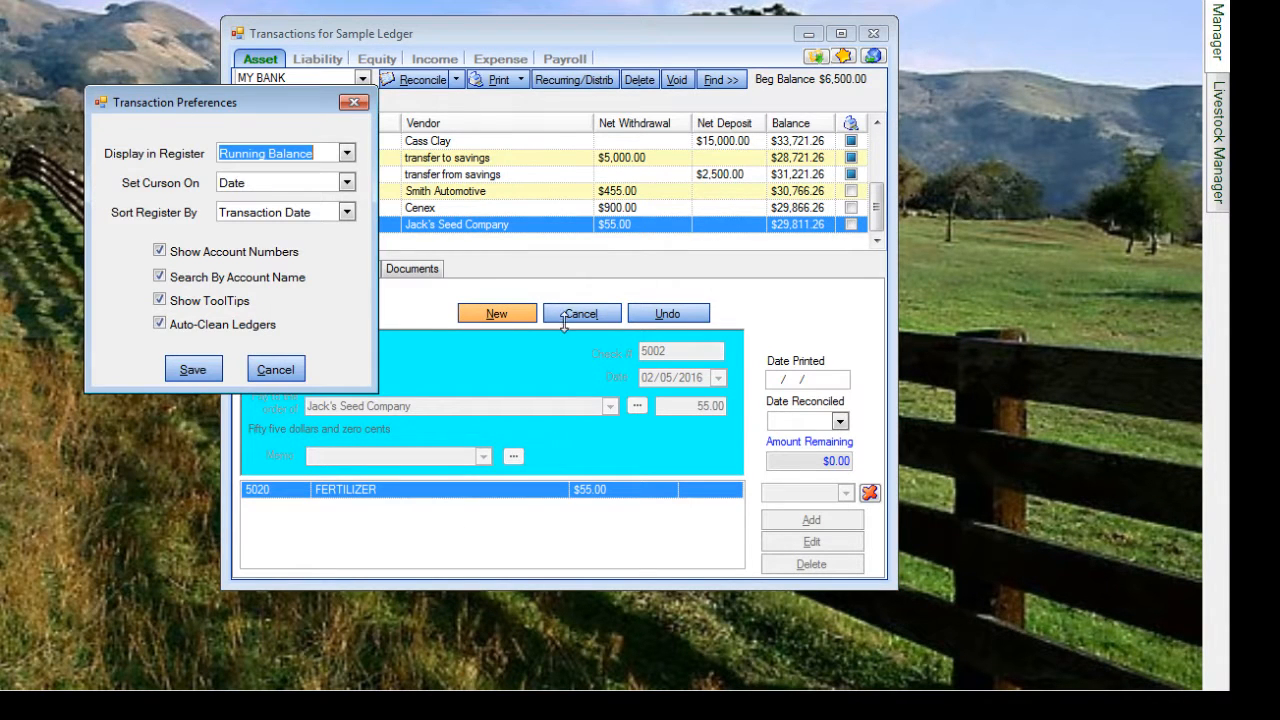
click(192, 368)
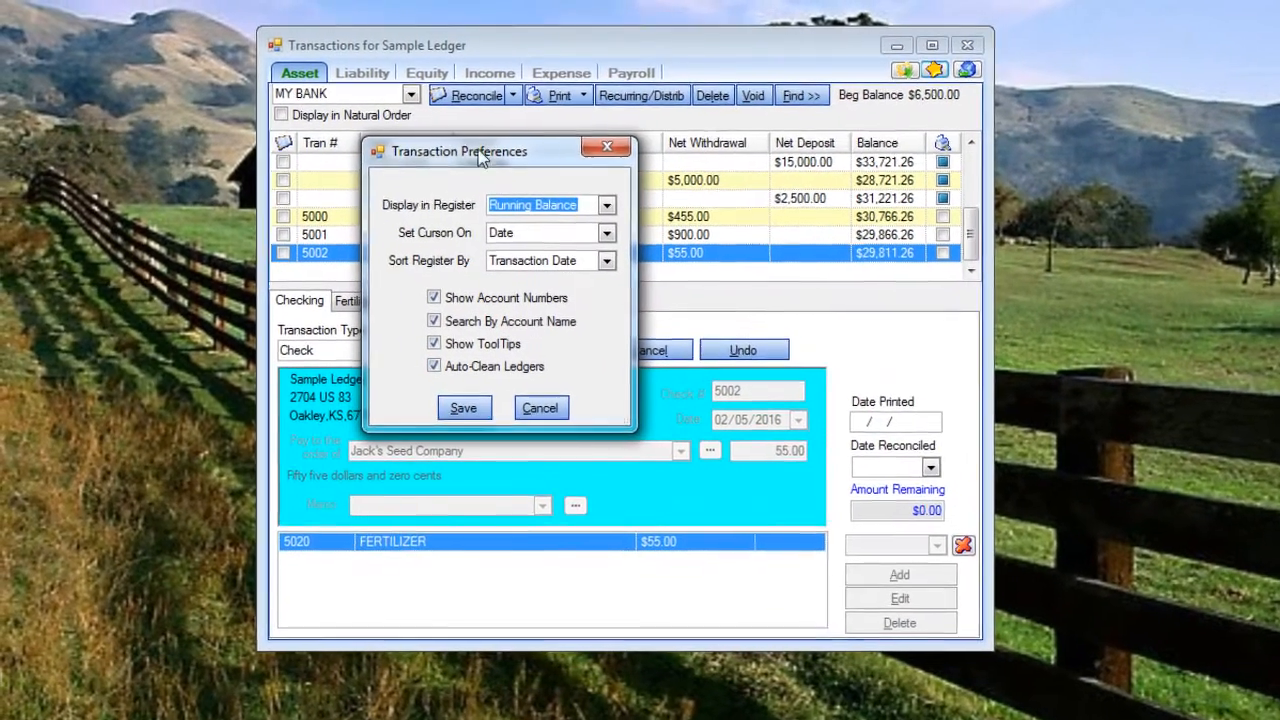
click(434, 364)
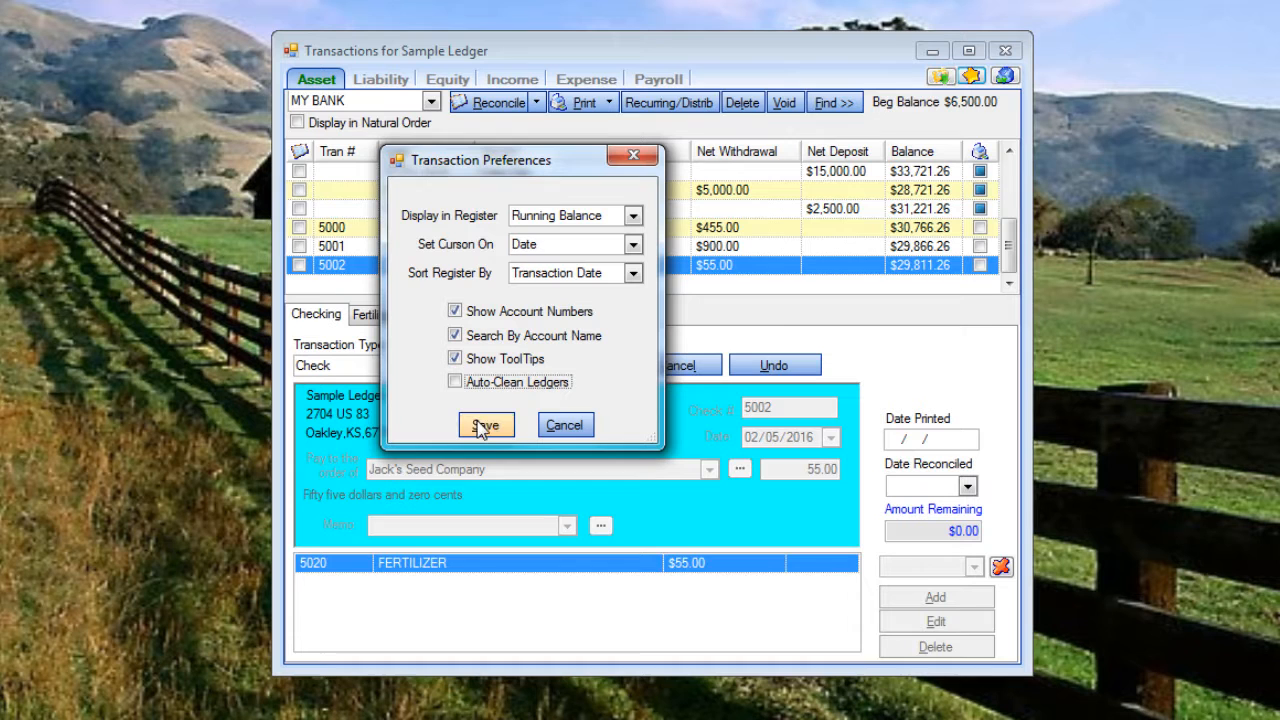
click(484, 424)
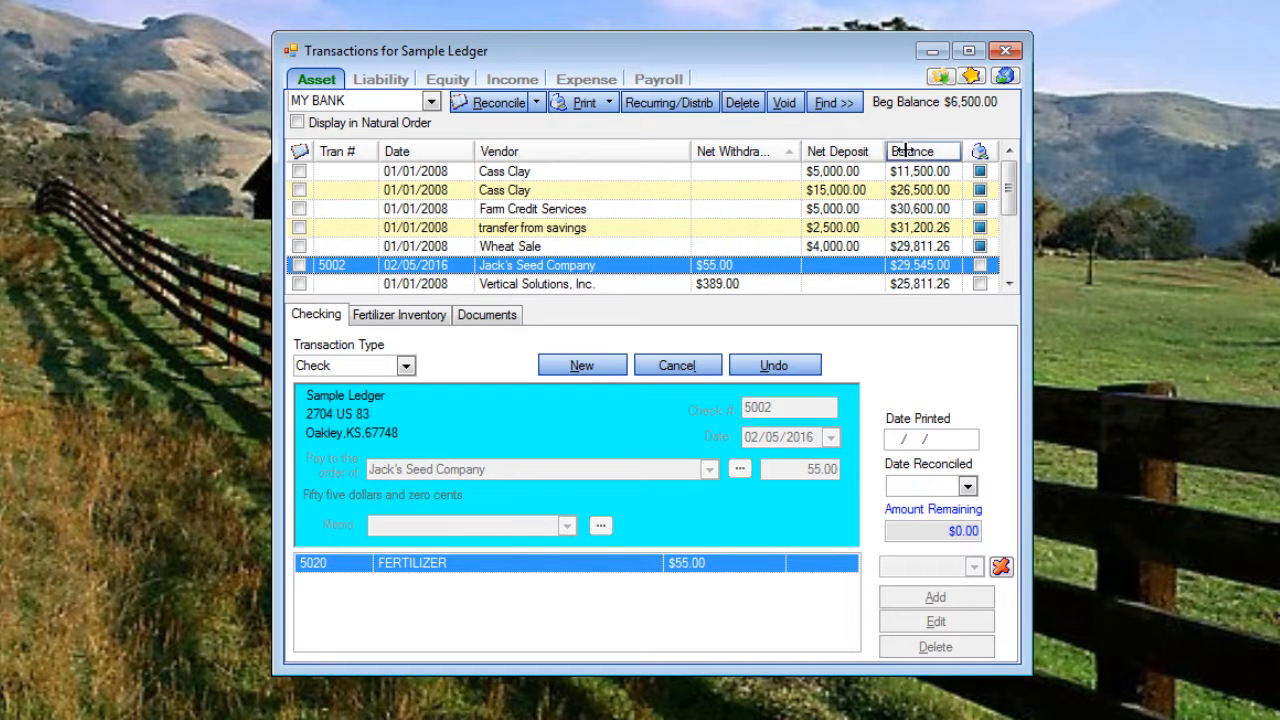
mouse_move(854, 152)
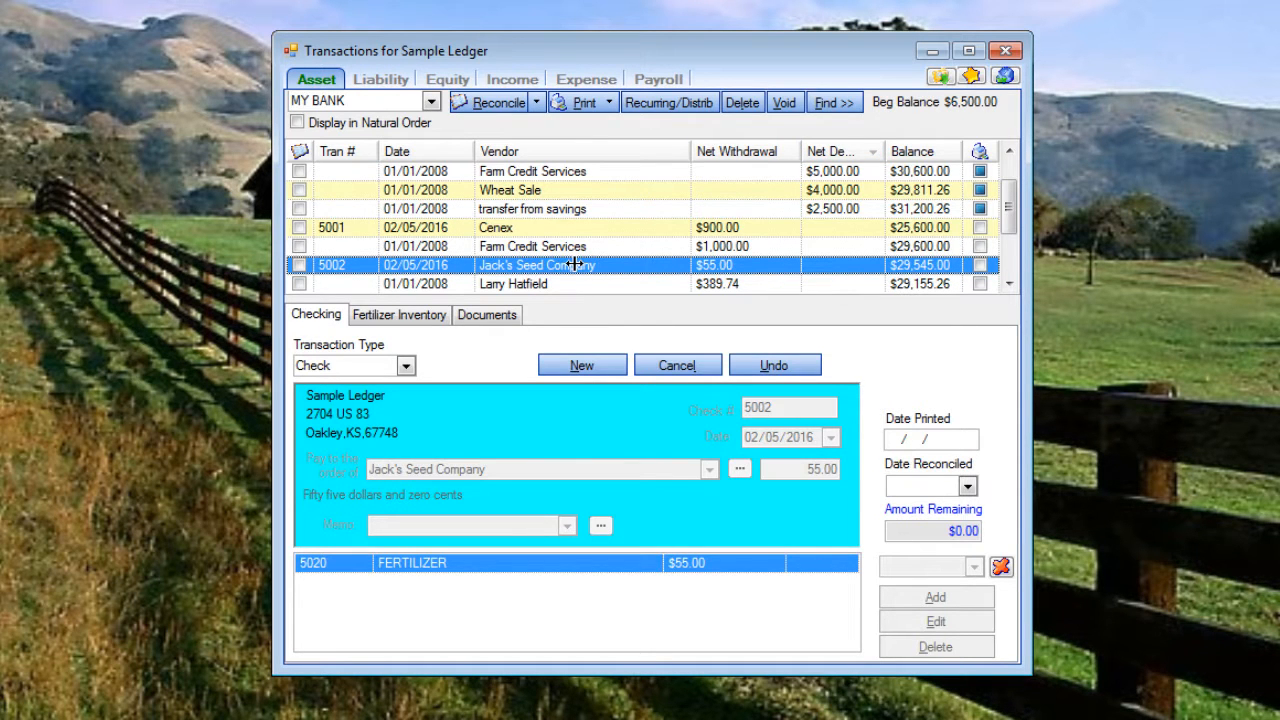
scroll(up, 3)
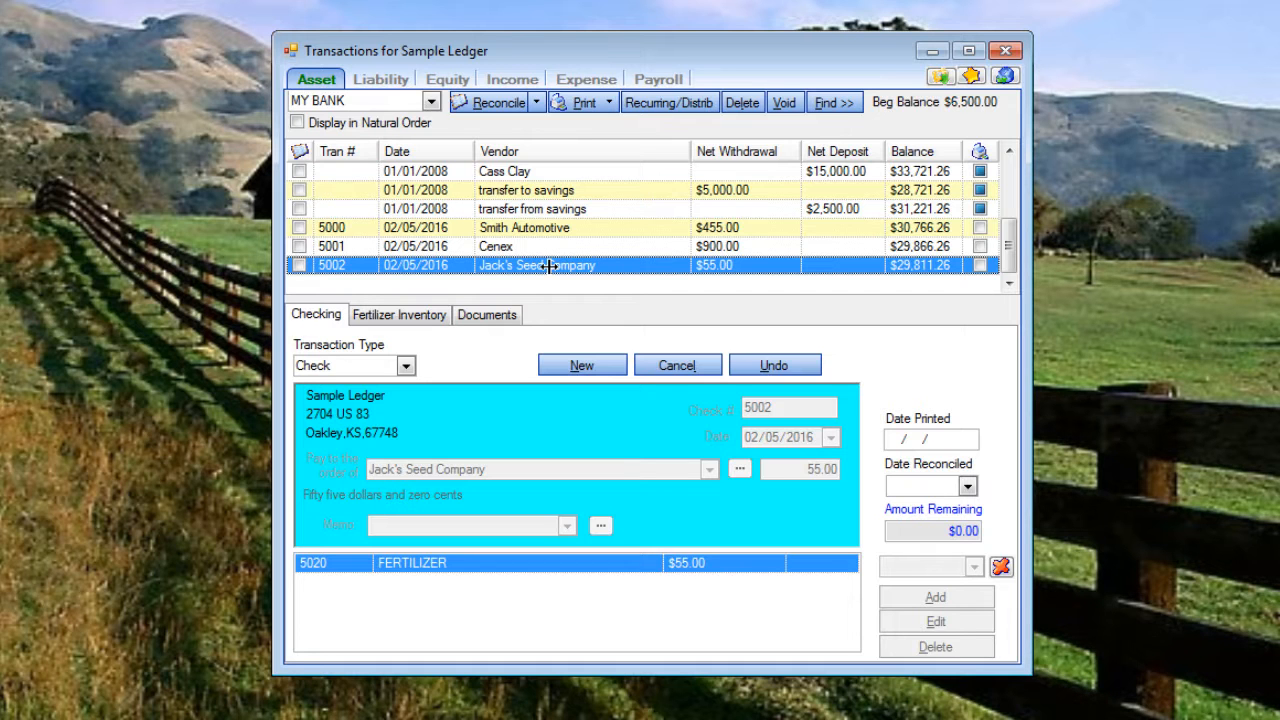
mouse_move(480, 264)
text(1002)
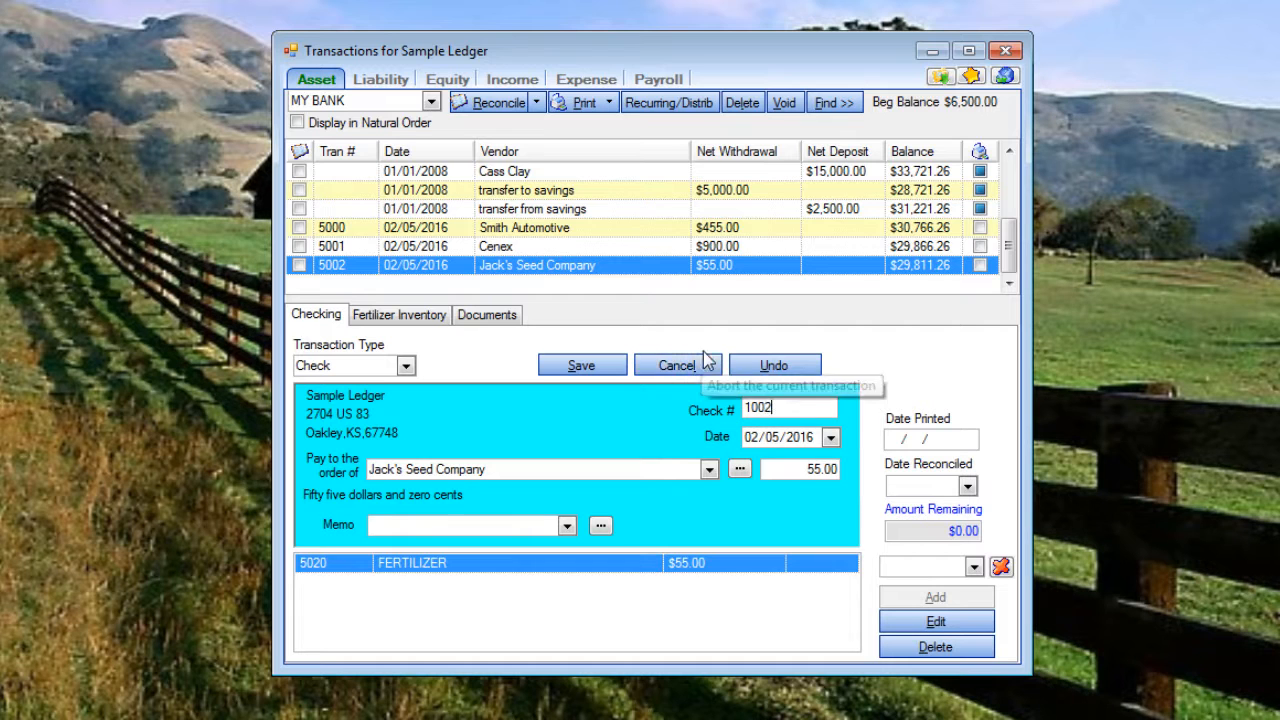
mouse_move(778, 442)
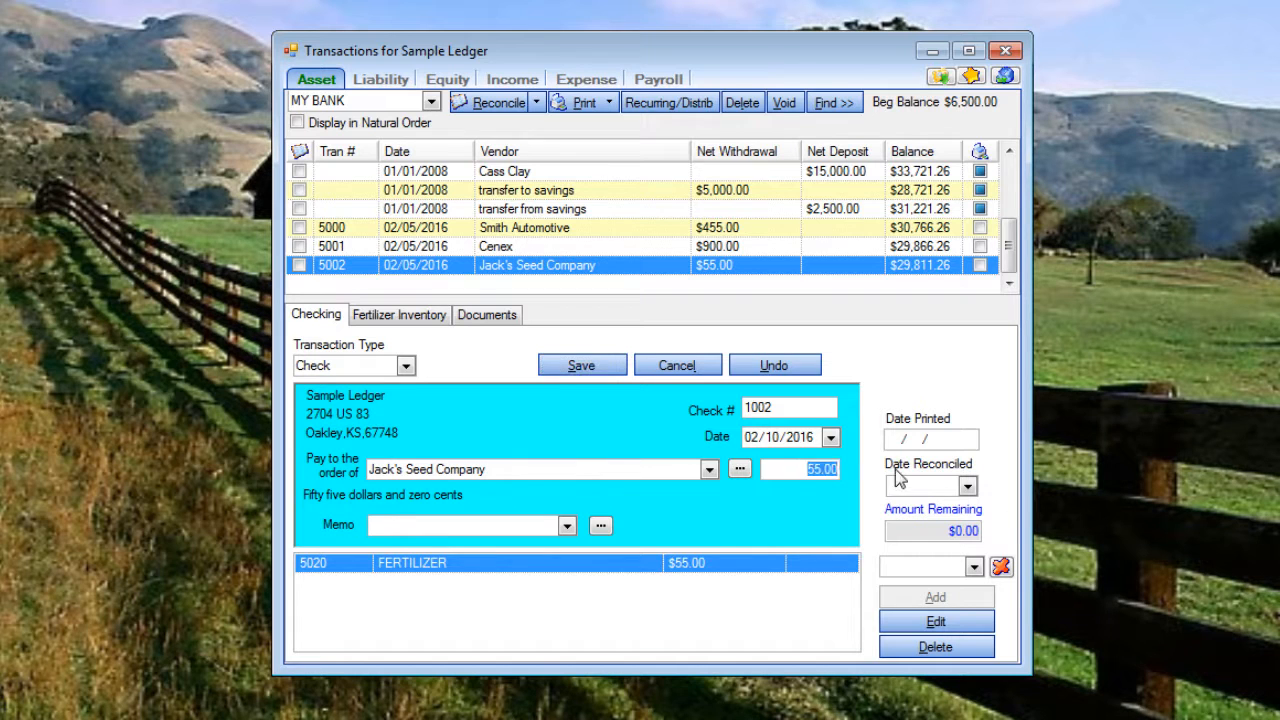
mouse_move(878, 464)
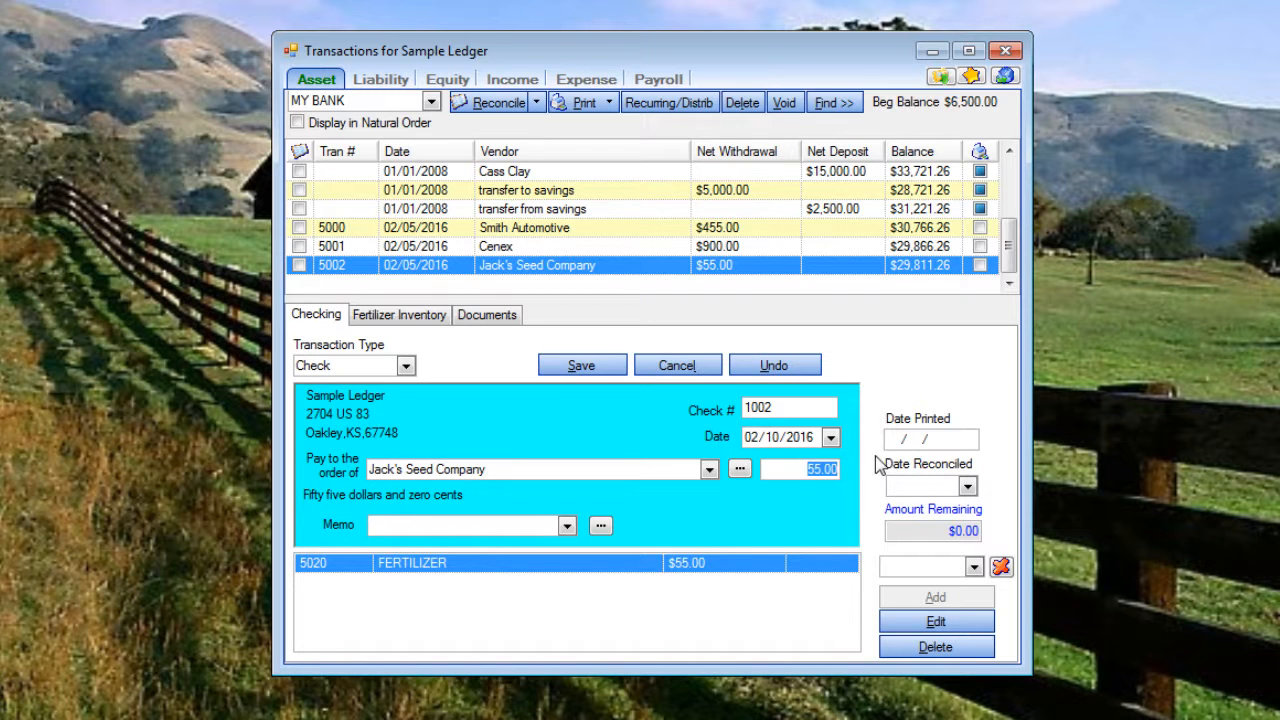